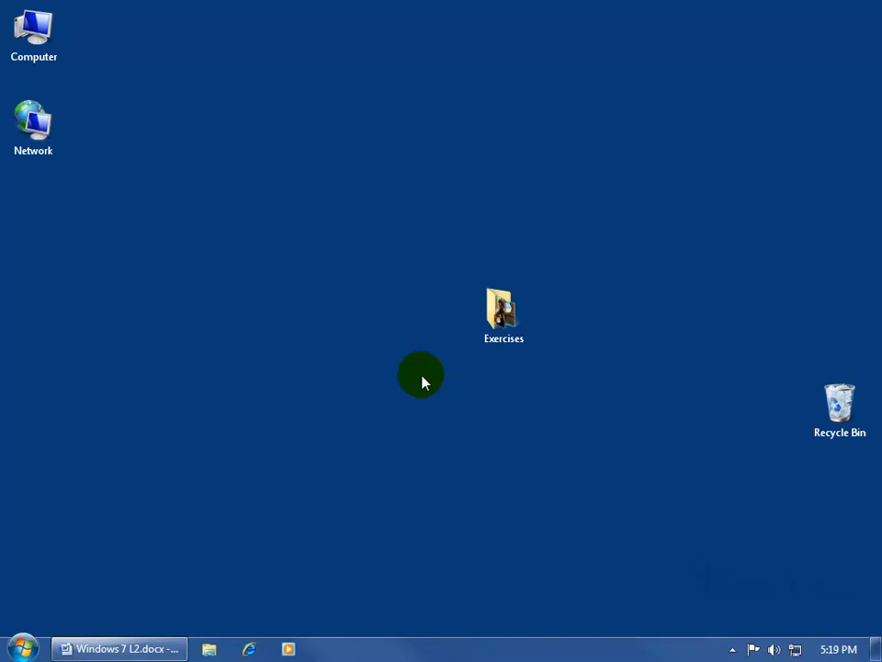
# Open the Windows 7 Start menu from the Start button
pyautogui.click(22, 649)
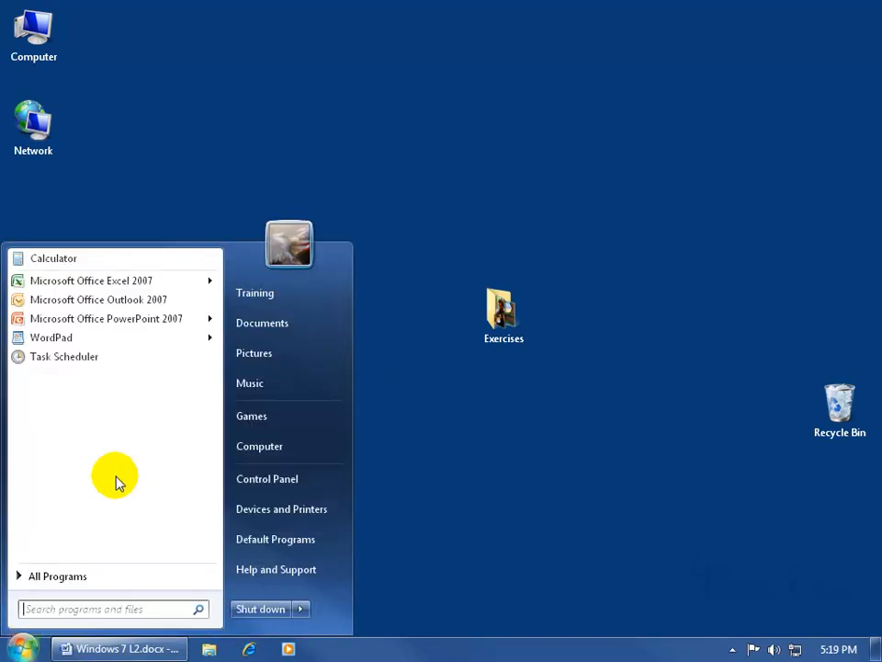
# Open Games from the Start menu to show the 21 installed games
pyautogui.click(251, 416)
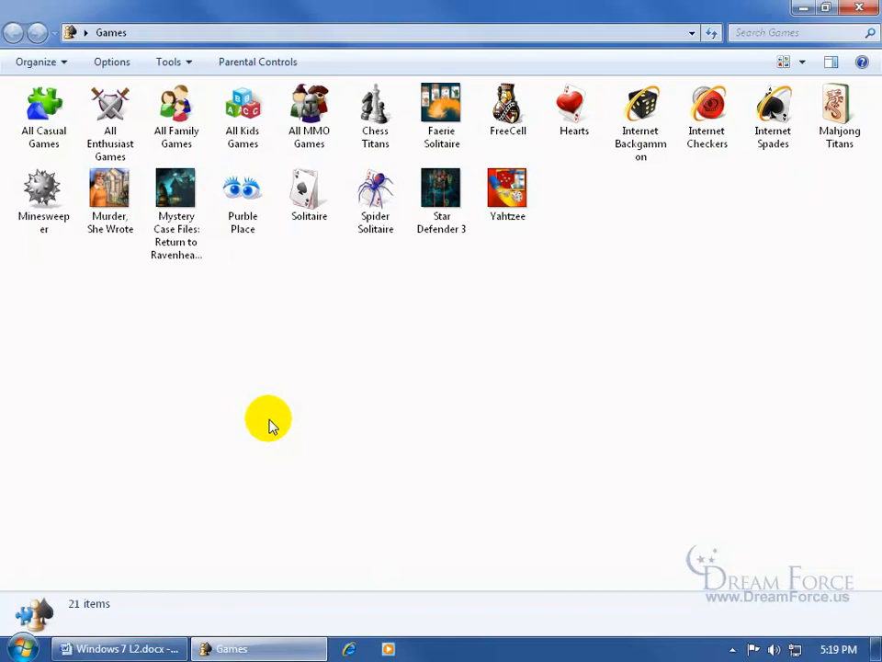
pyautogui.click(309, 193)
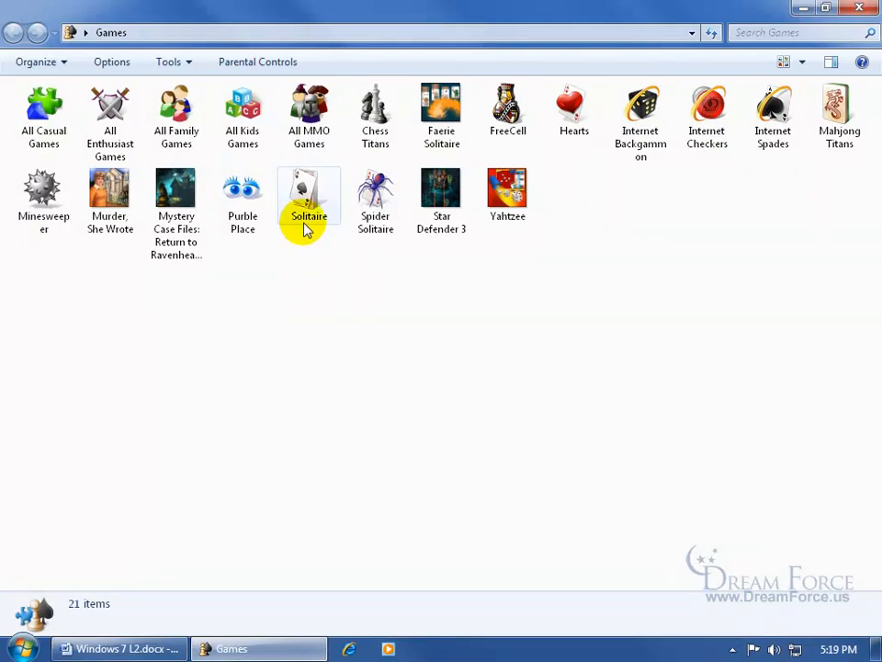
pyautogui.moveTo(267, 318)
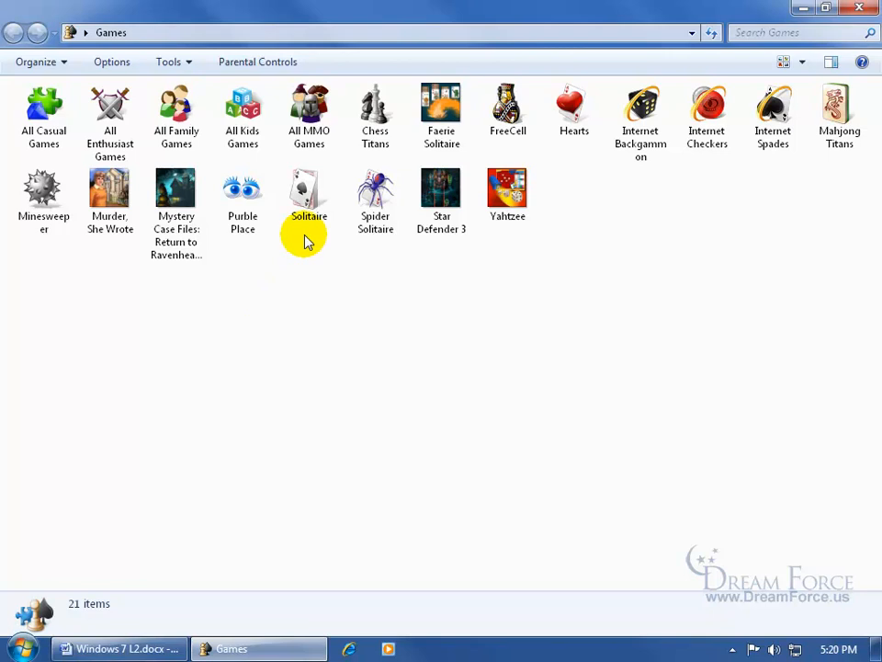
pyautogui.moveTo(184, 294)
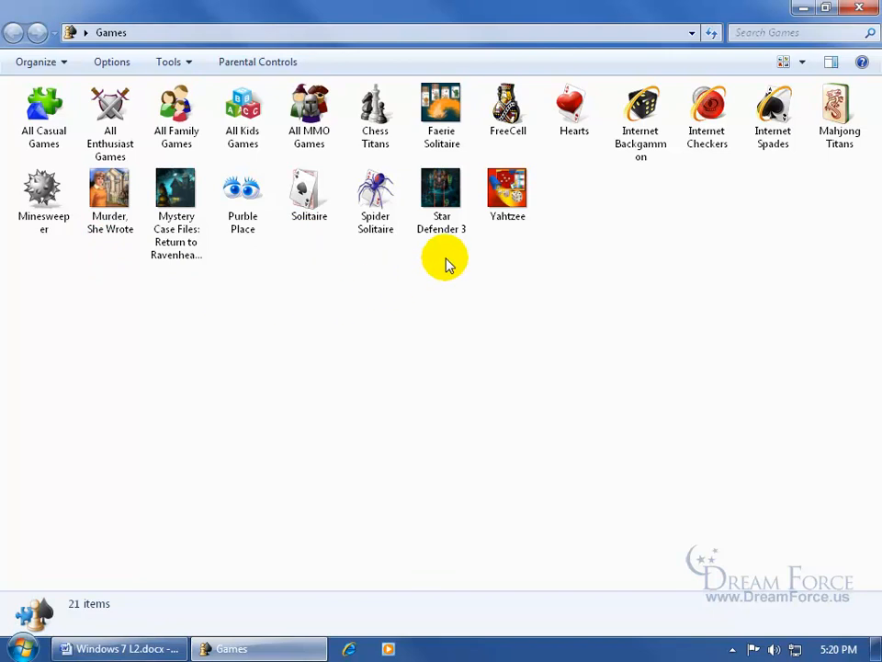
pyautogui.moveTo(349, 648)
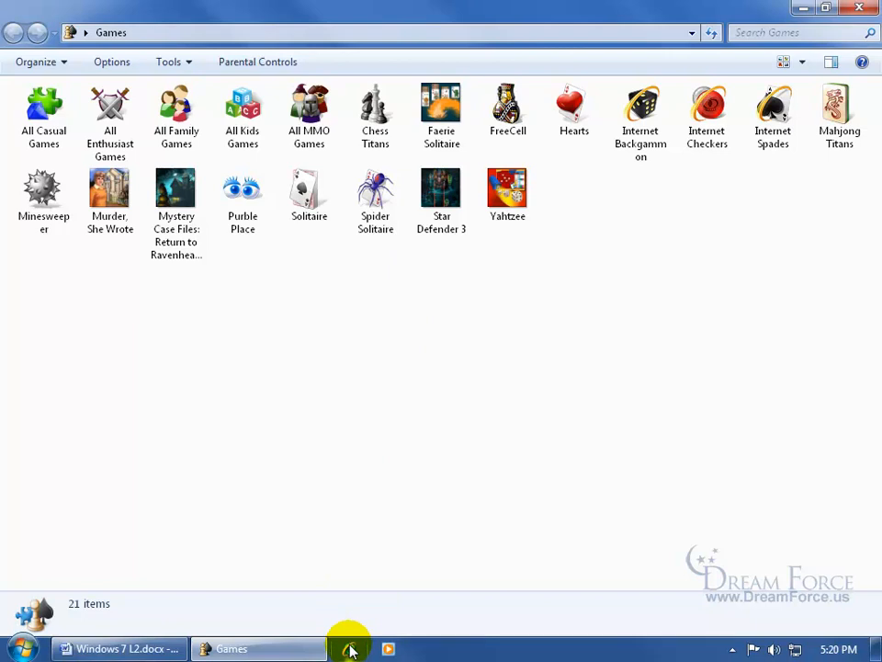
# Launch Internet Explorer, go to msn.com, and follow its Games link
pyautogui.click(398, 649)
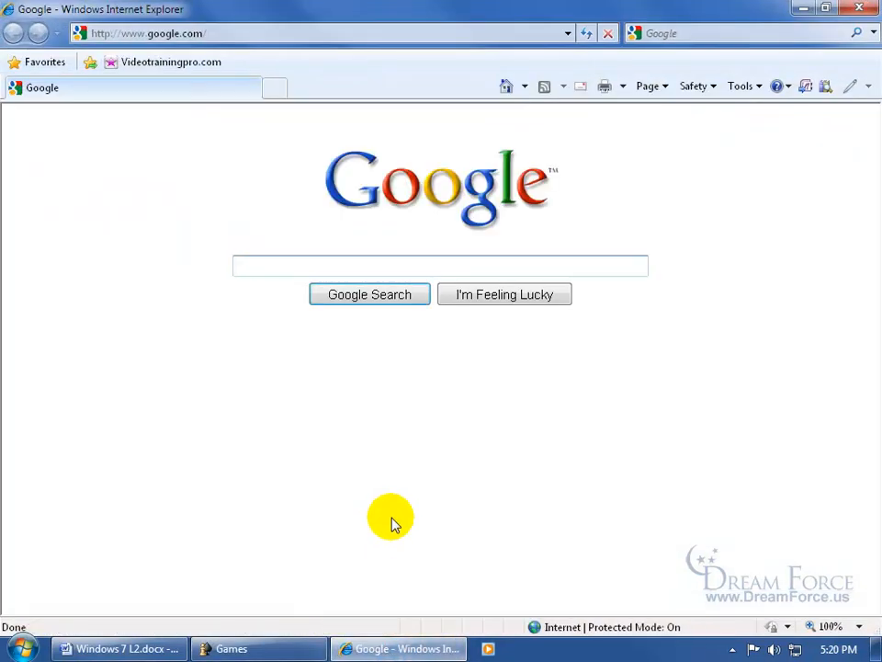
pyautogui.click(147, 32)
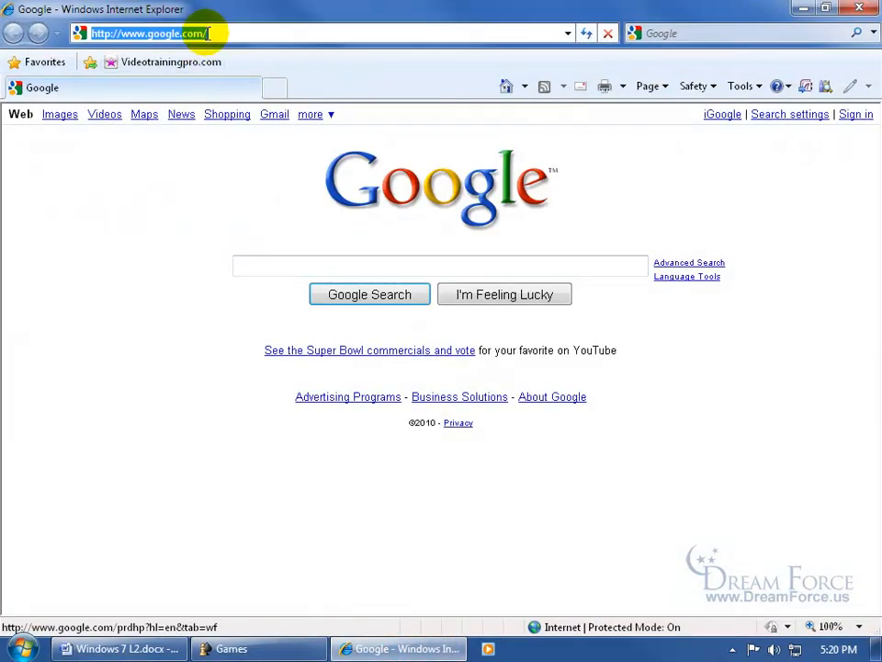
pyautogui.write('msn.com')
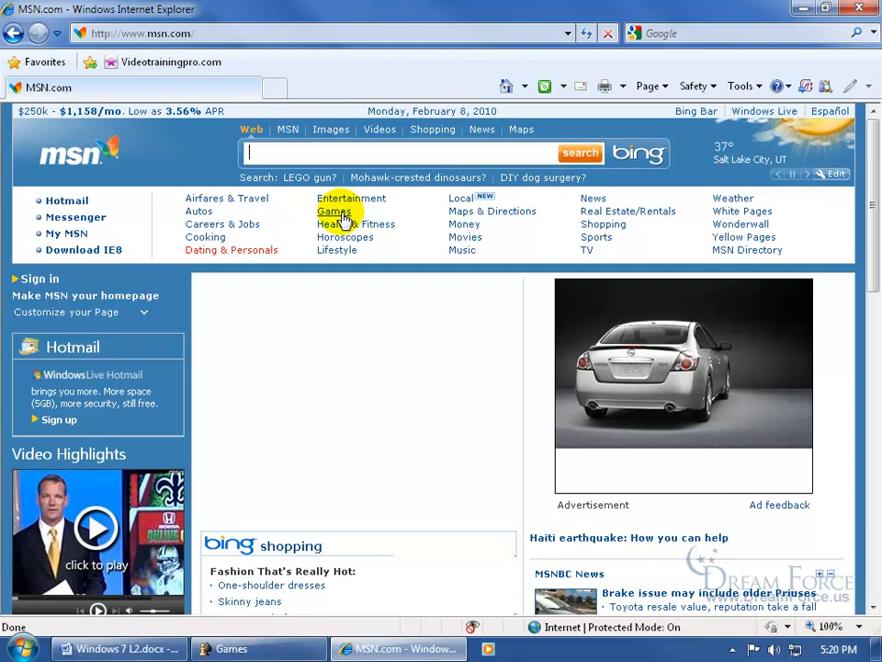
pyautogui.click(334, 212)
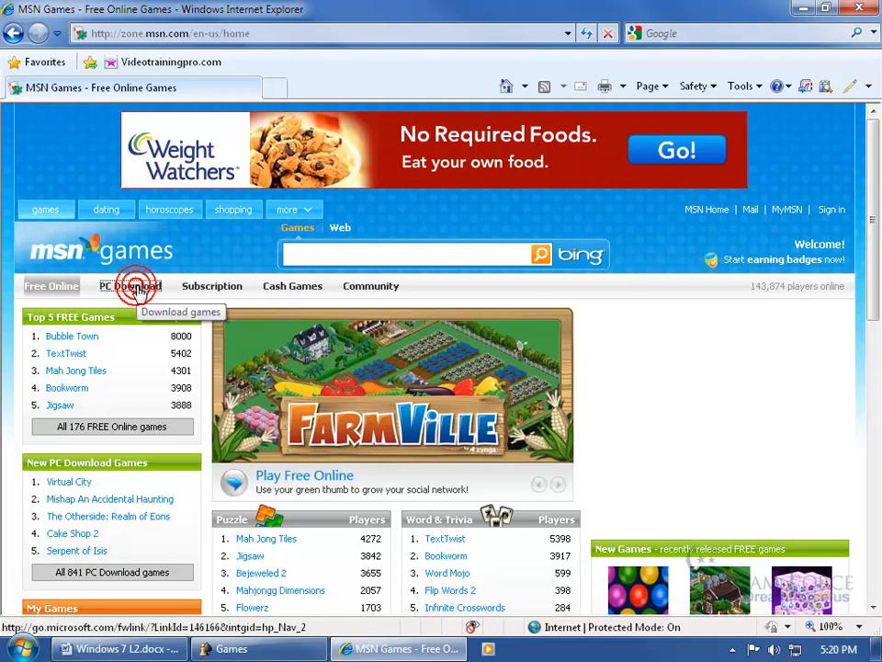
# Open the PC Download tab and scroll through featured and new download games
pyautogui.click(129, 286)
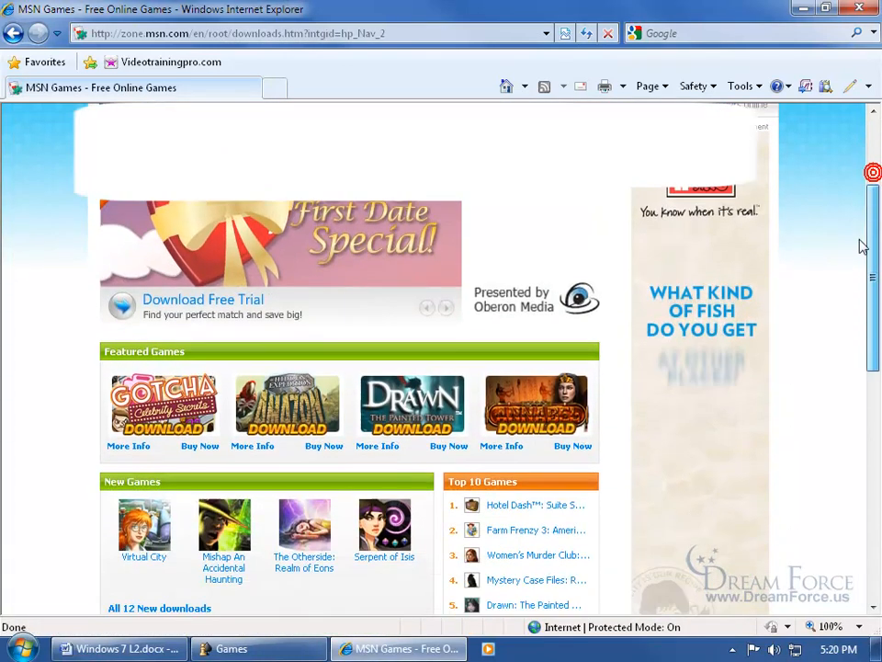
pyautogui.scroll(-3)
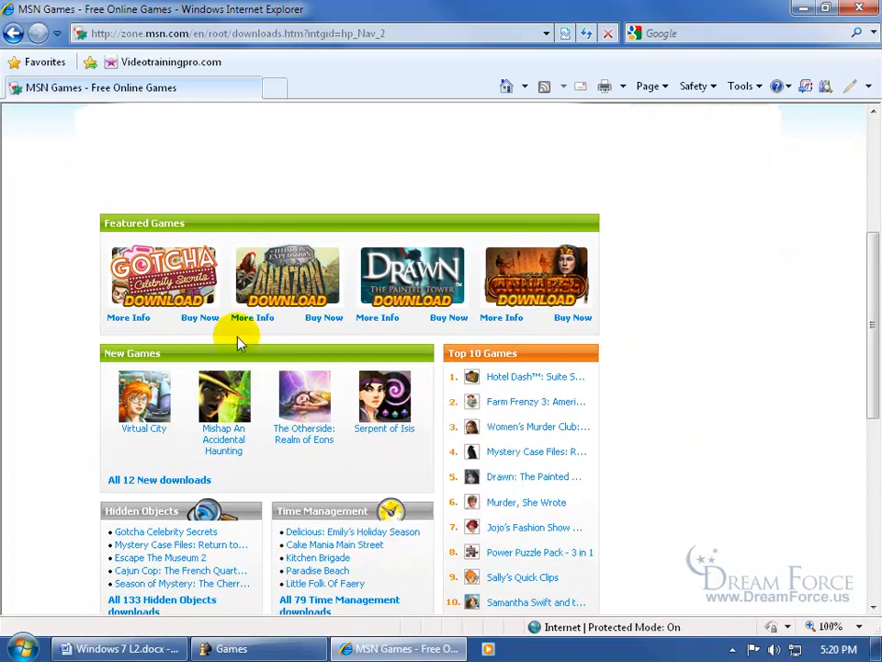
pyautogui.moveTo(237, 480)
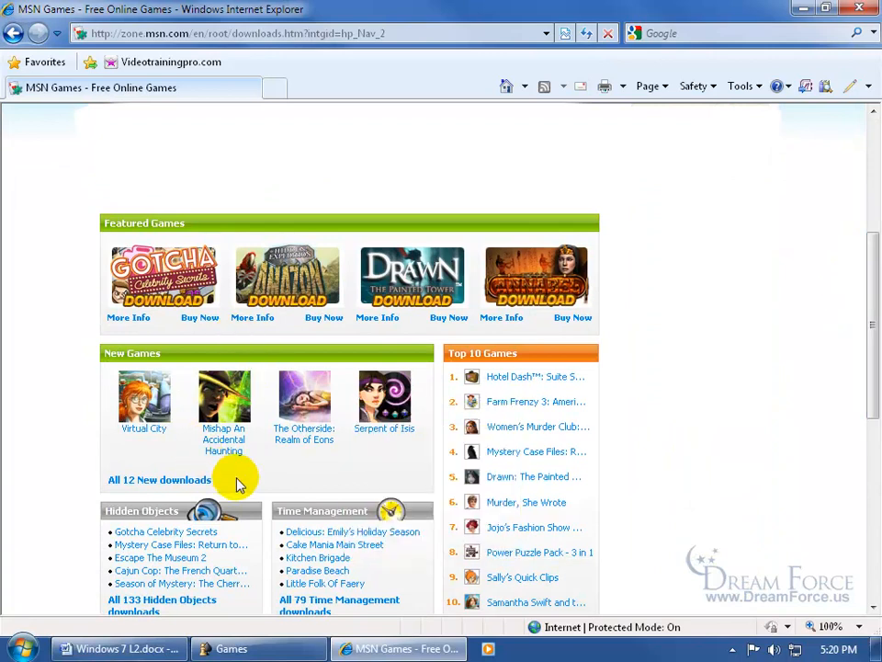
pyautogui.moveTo(277, 481)
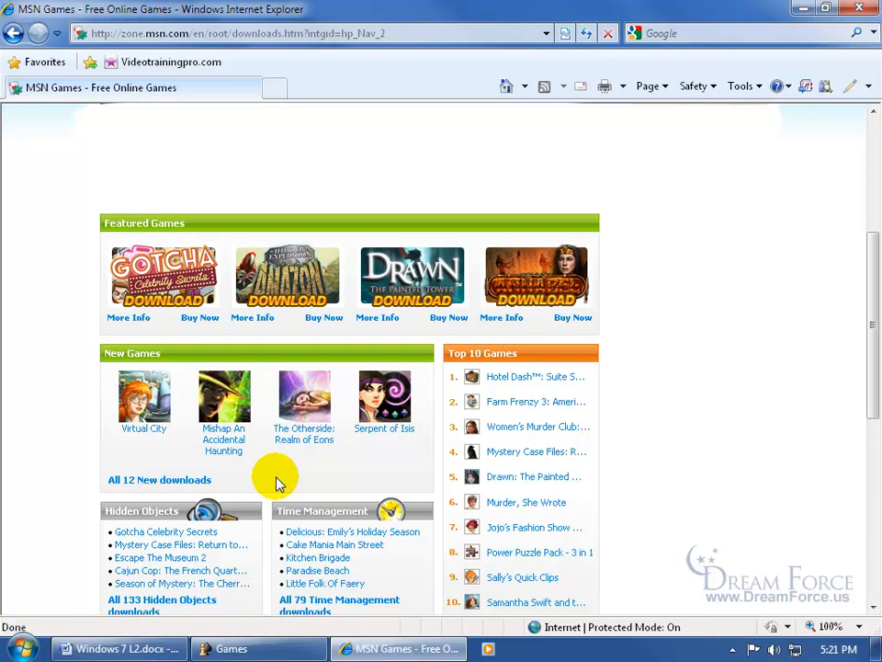
pyautogui.moveTo(329, 466)
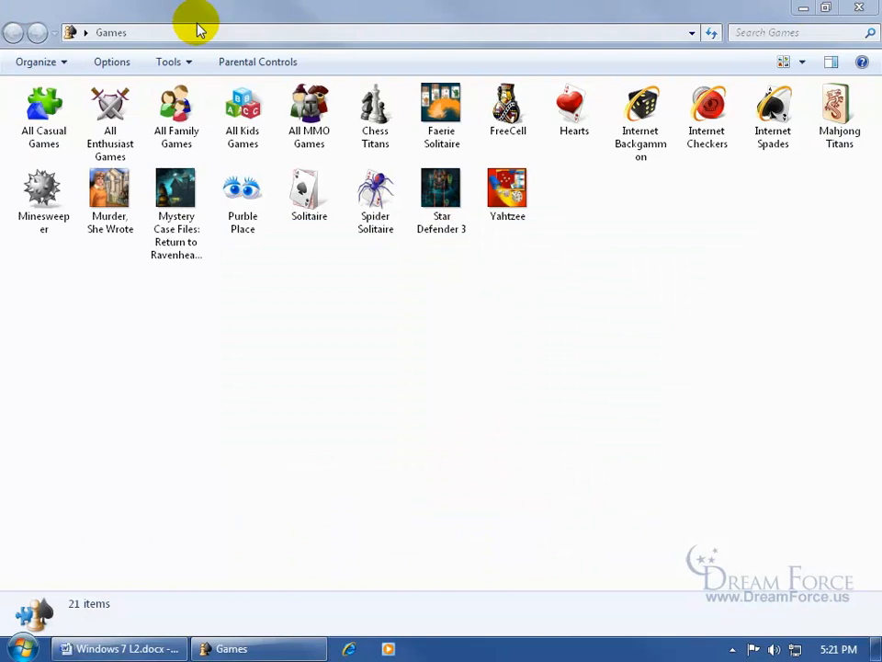
pyautogui.moveTo(267, 347)
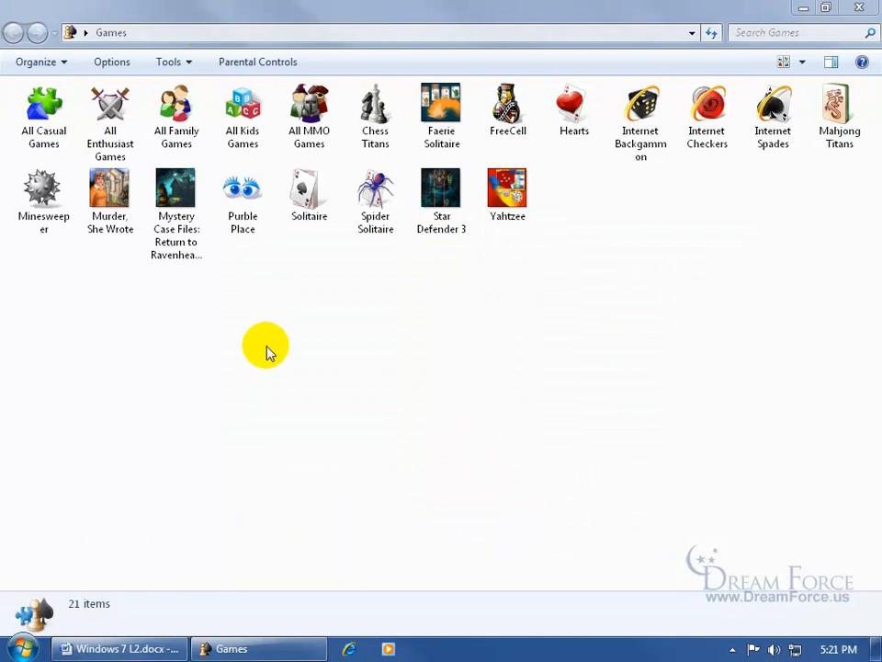
pyautogui.click(110, 193)
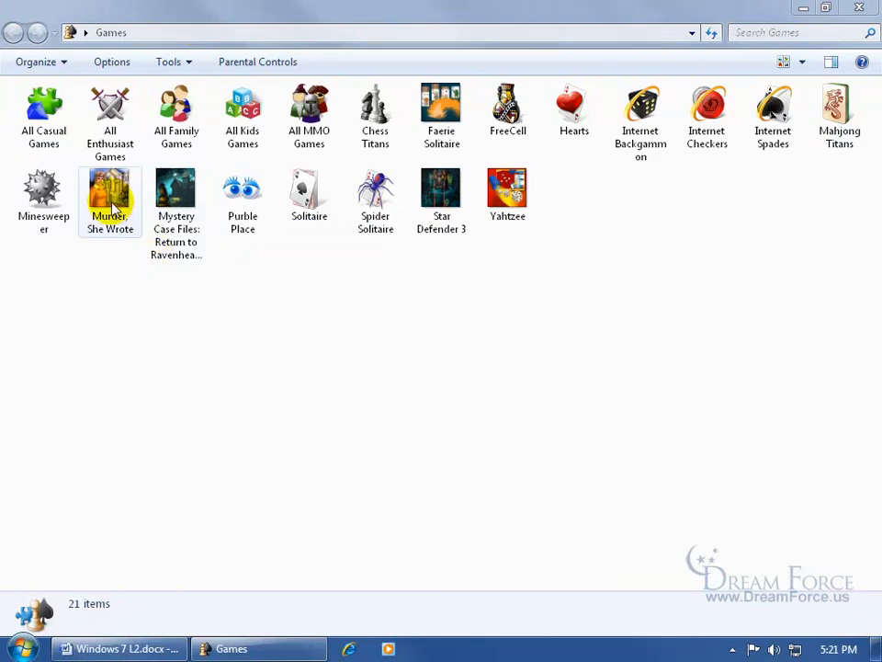
pyautogui.click(166, 326)
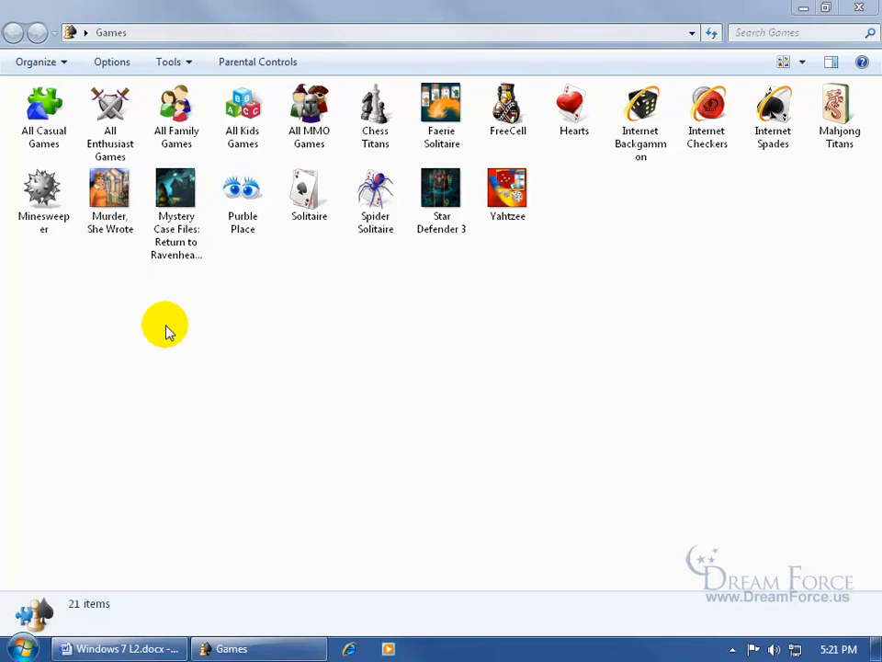